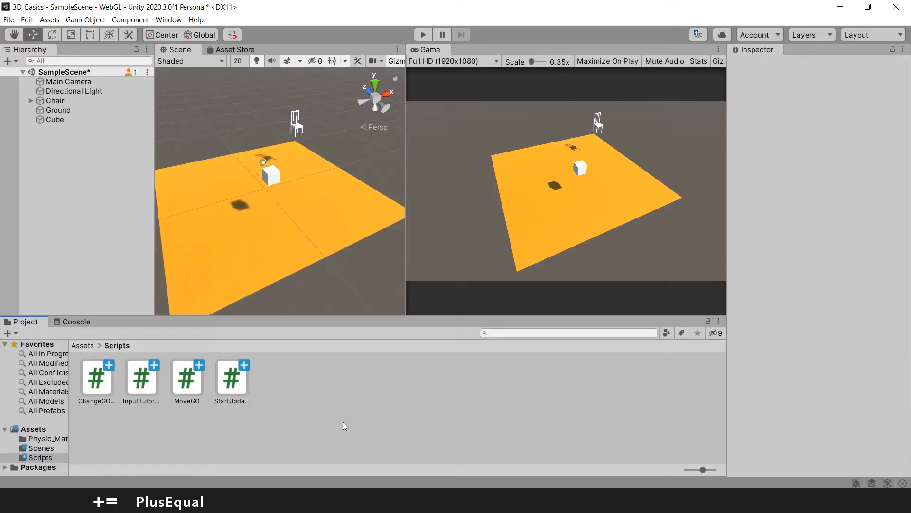
mouse_move(205, 385)
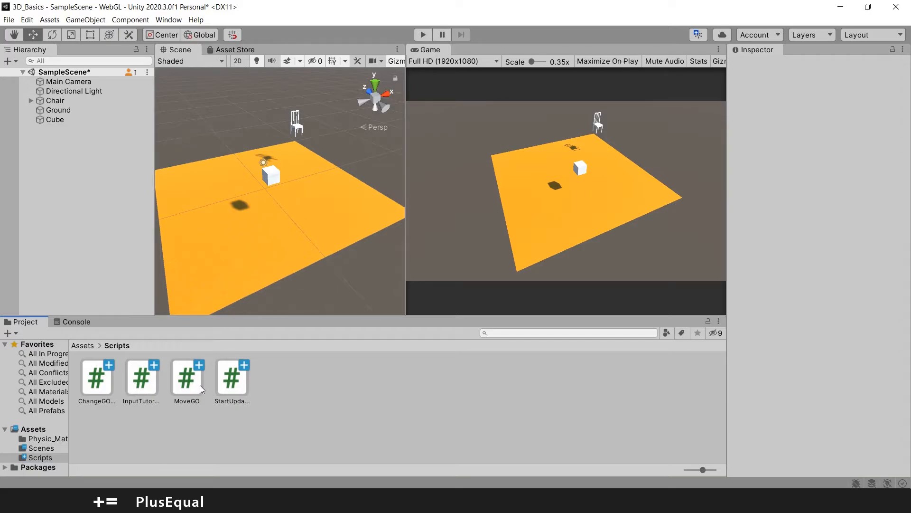
Double-click MoveGO in the Unity Scripts folder to open it in Visual Studio
double_click(187, 375)
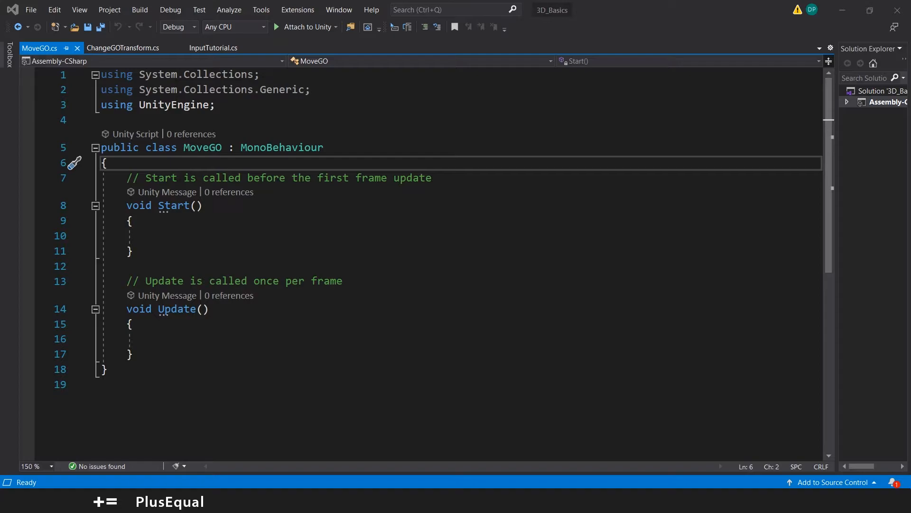
Begin int, float, string and bool lines at the top of MoveGO, removing stray numbers
type("if")
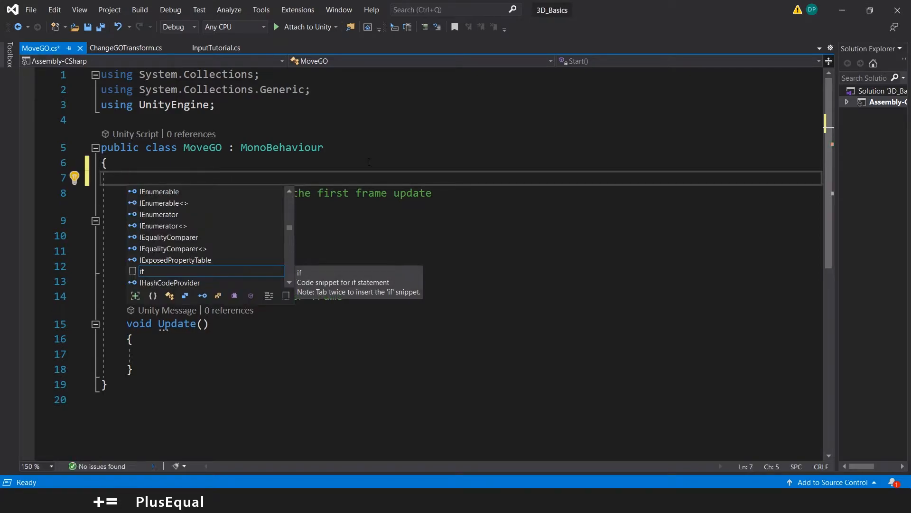
type("int")
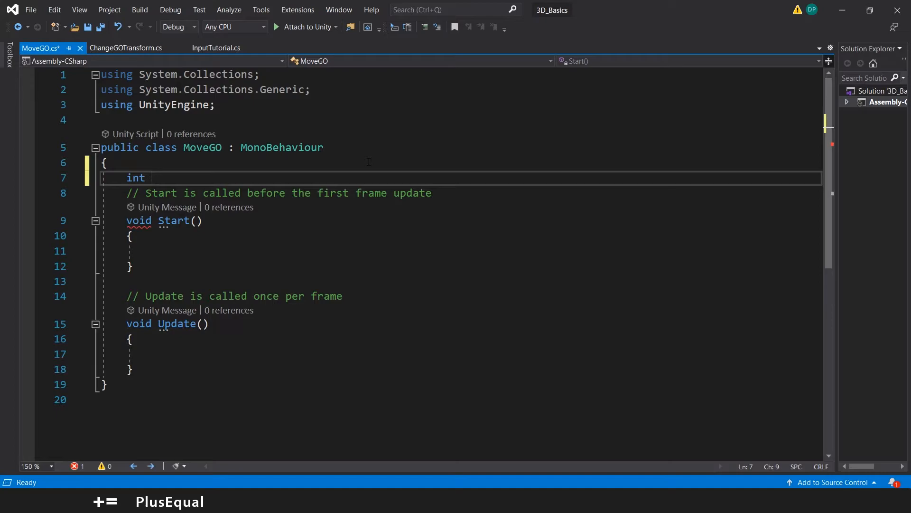
type("5")
type("float")
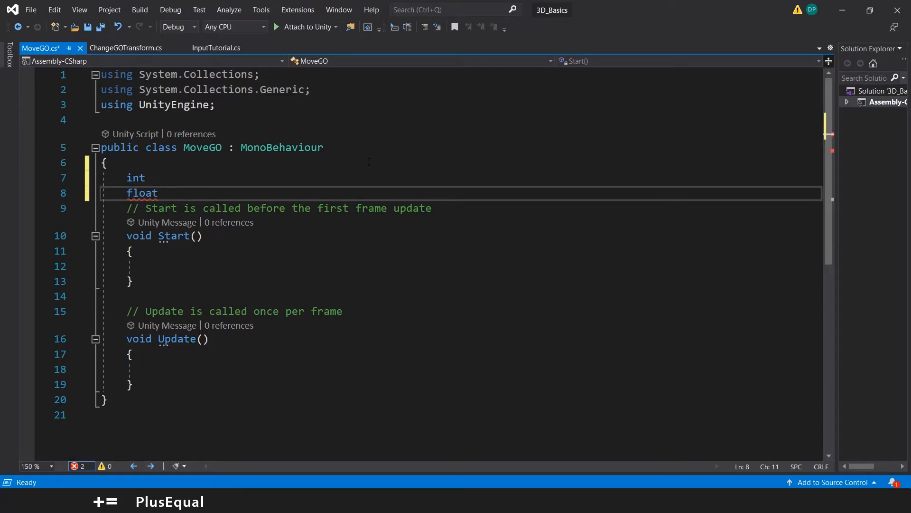
type("5")
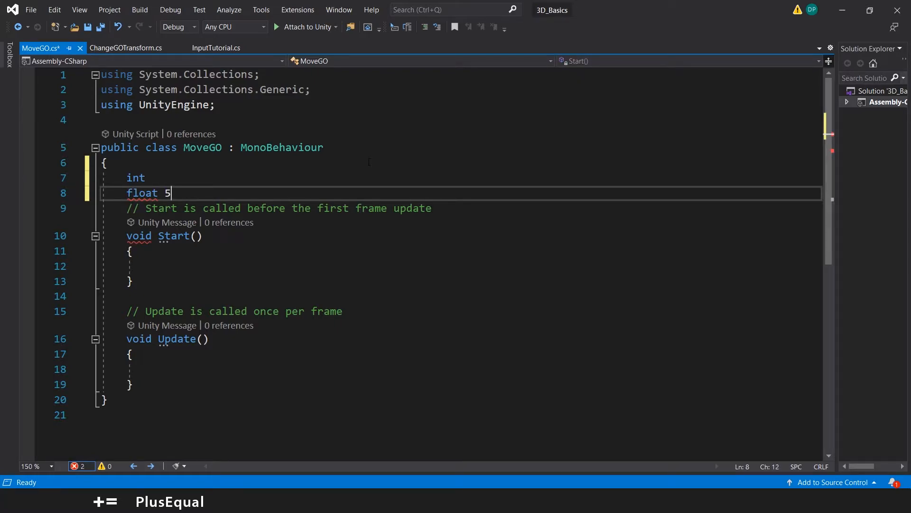
type(".8")
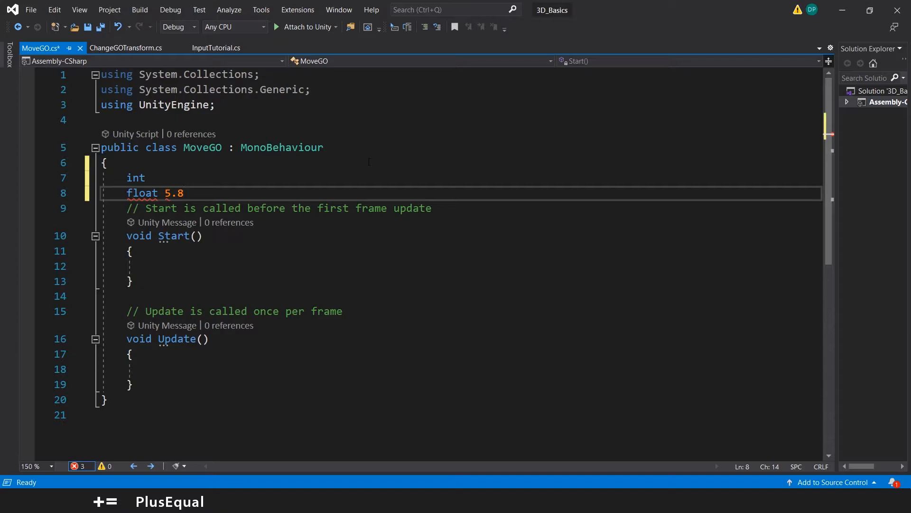
key("BackSpace")
type("string")
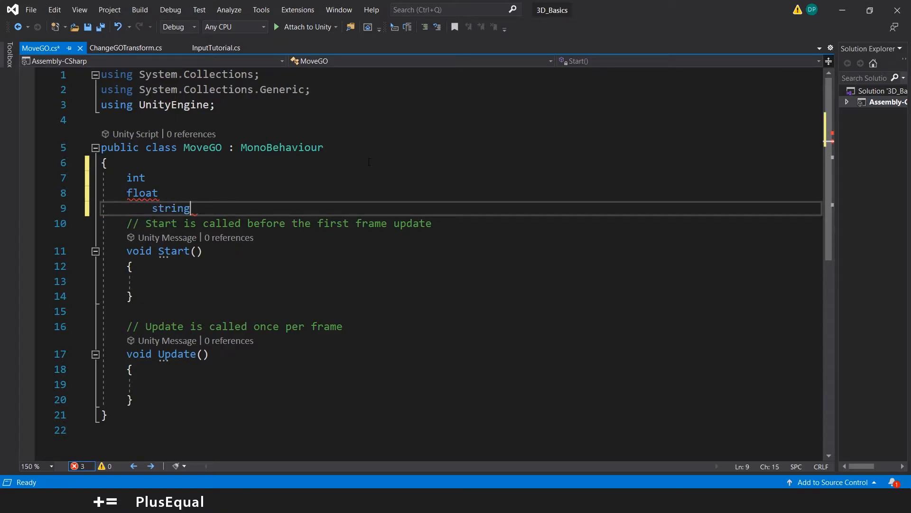
double_click(171, 208)
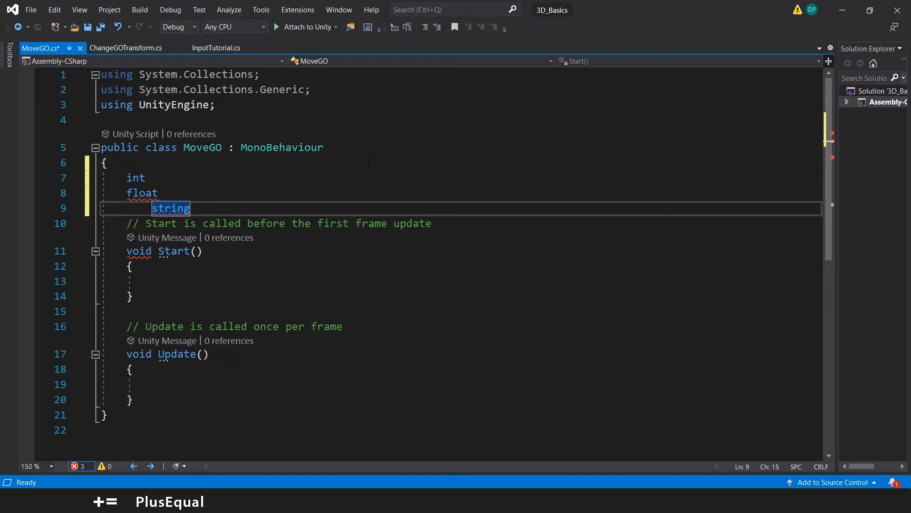
type("boo")
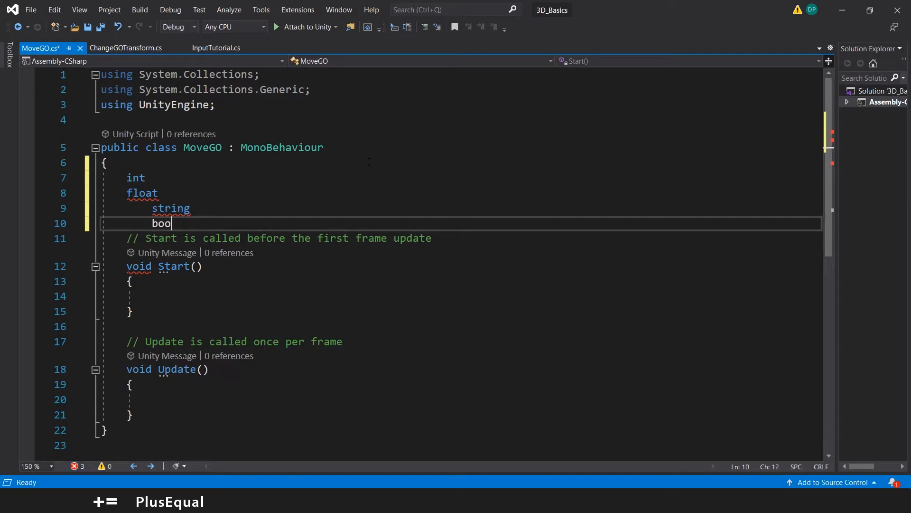
type("l")
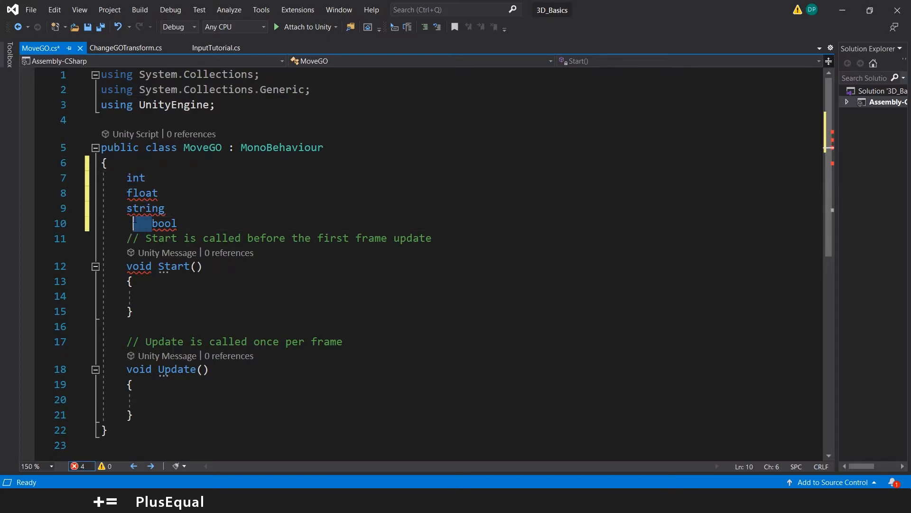
Complete the numeric fields as number = 5; and decimalNumber = 5.7f;
type("numb")
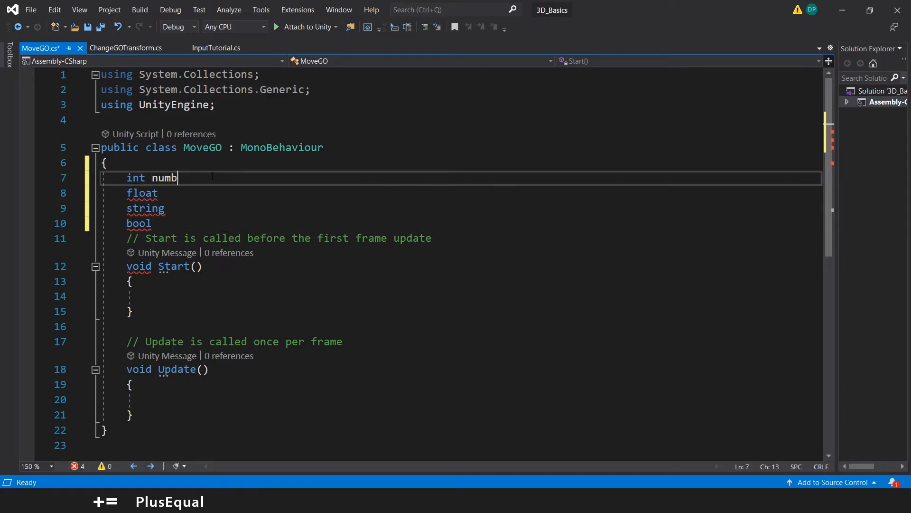
type("er =")
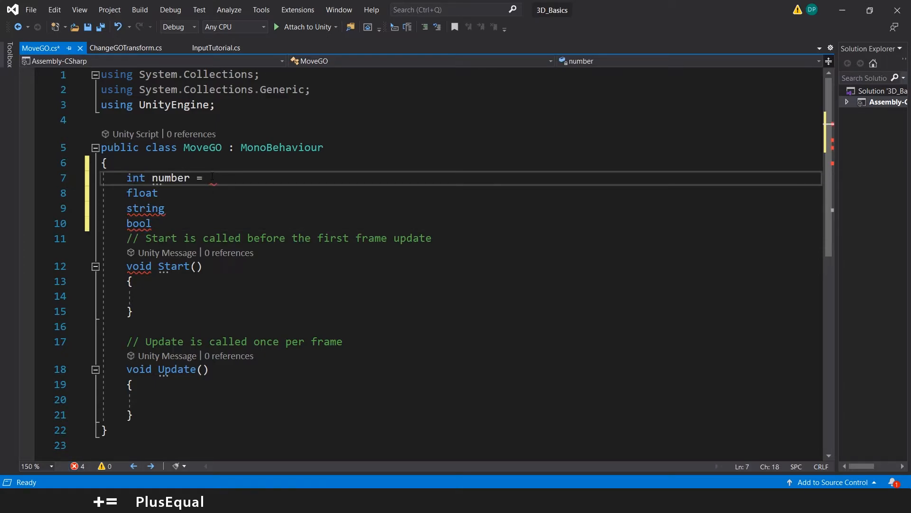
type("5;")
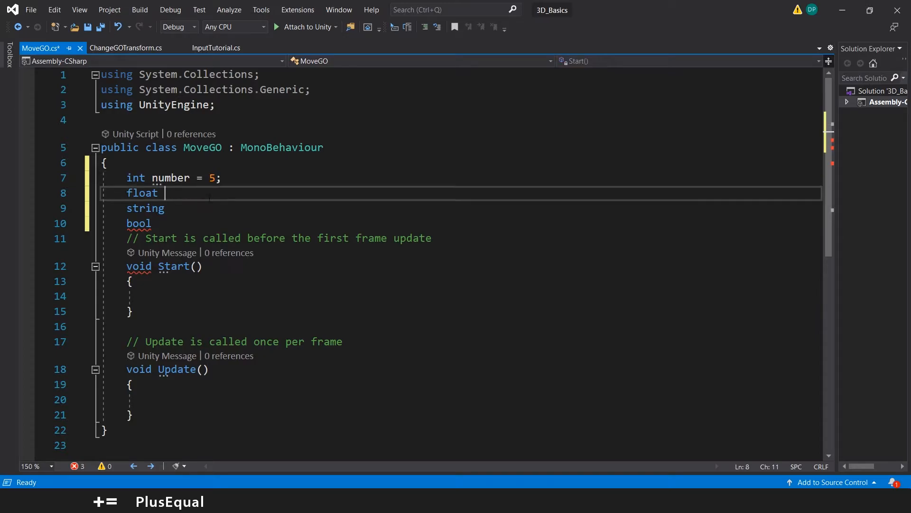
type("decimal")
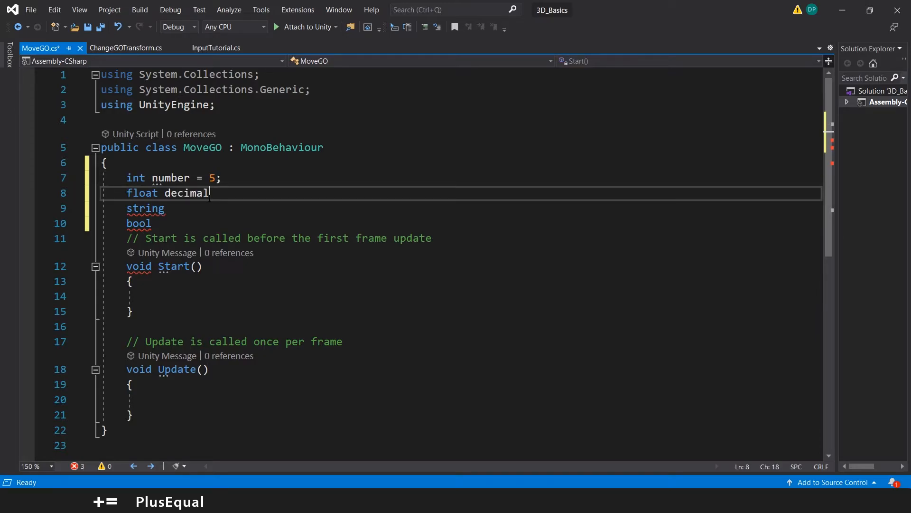
type("Number")
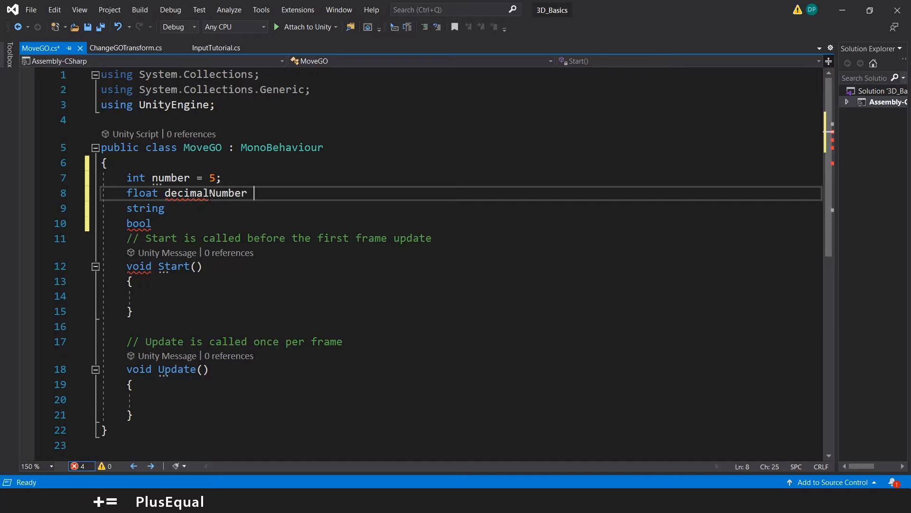
type("= 5.")
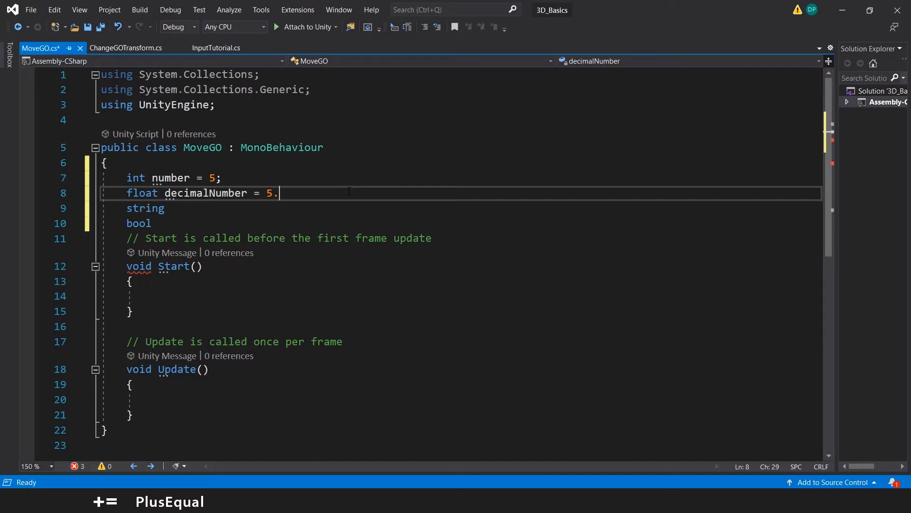
type("7f;")
left_click(462, 208)
type(" text =")
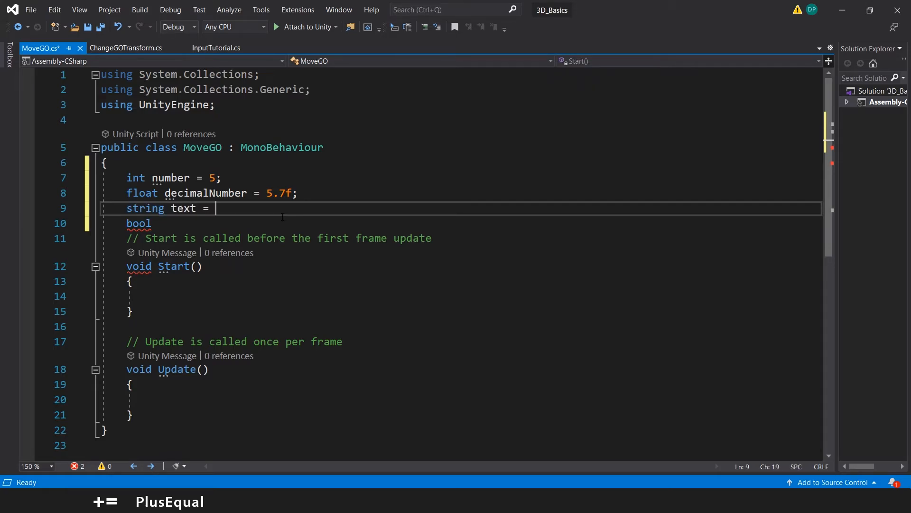
Give the string the value "Hello friend!" and add the bool areYouSubscriber = true
type("\"")
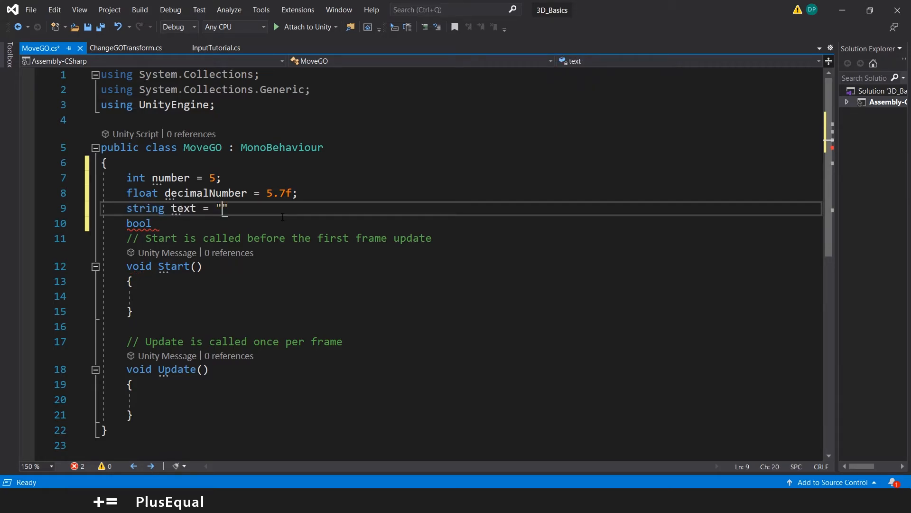
type("Hello fri")
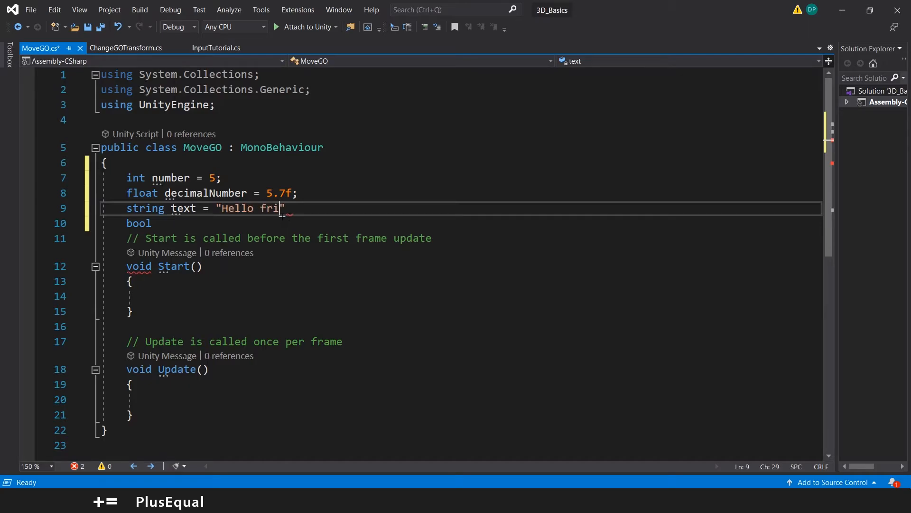
type("end!\";")
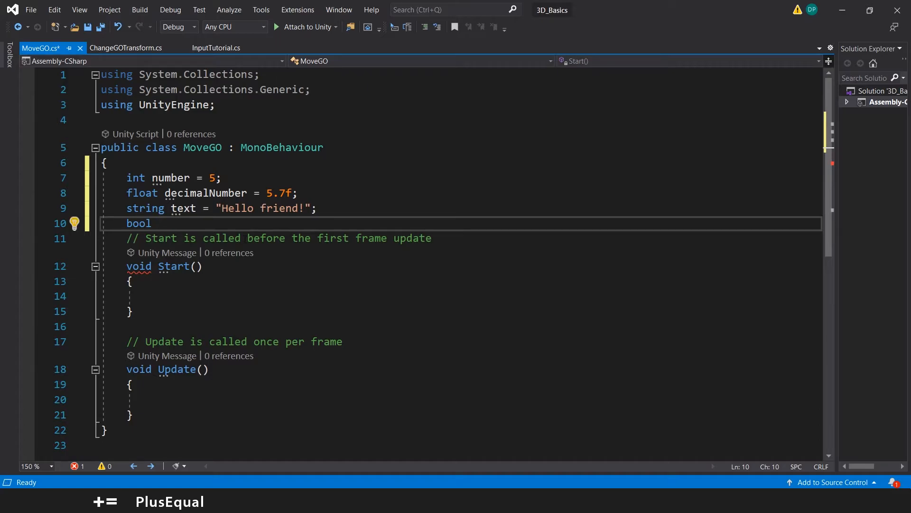
type("a")
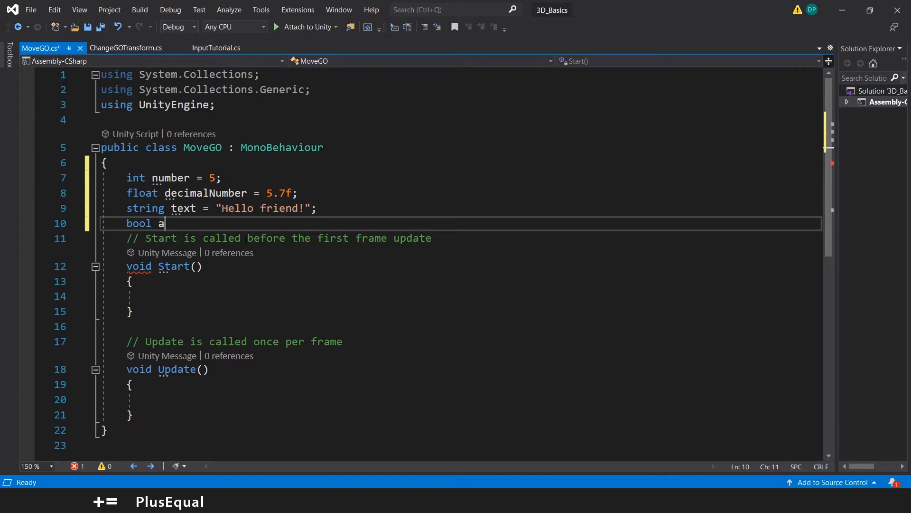
type("reYou")
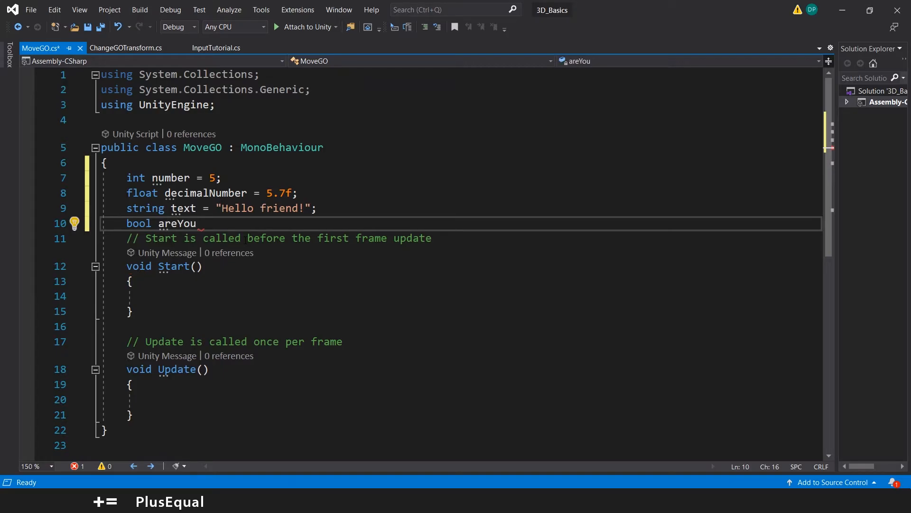
type("Subscrib")
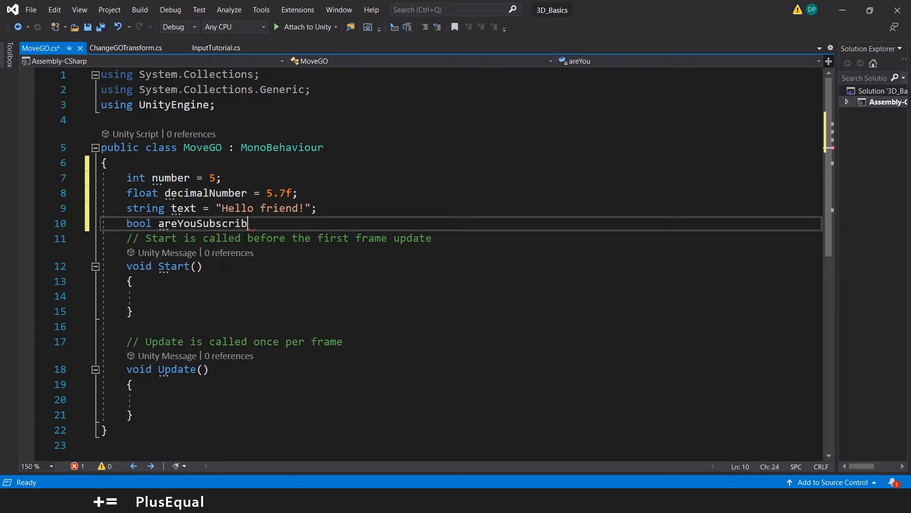
type("er = true;")
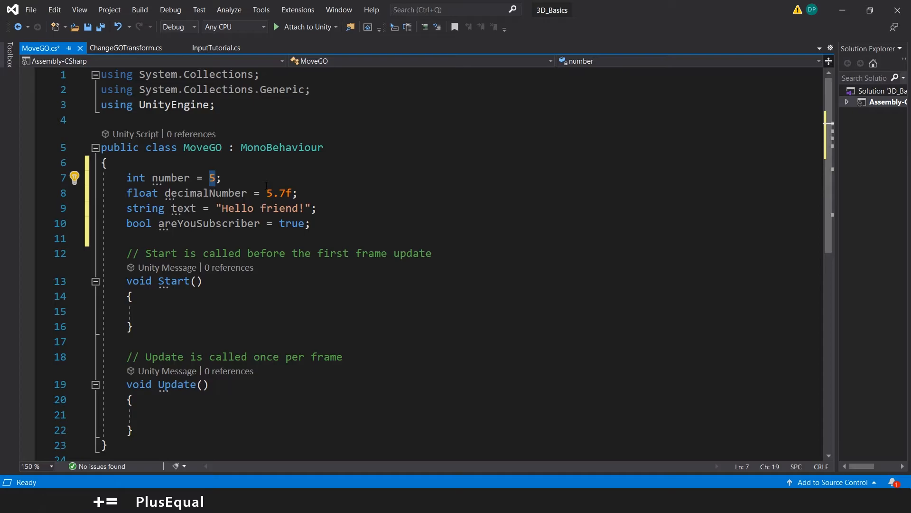
Highlight the four variable declarations, then open an empty line above the int declaration
double_click(171, 177)
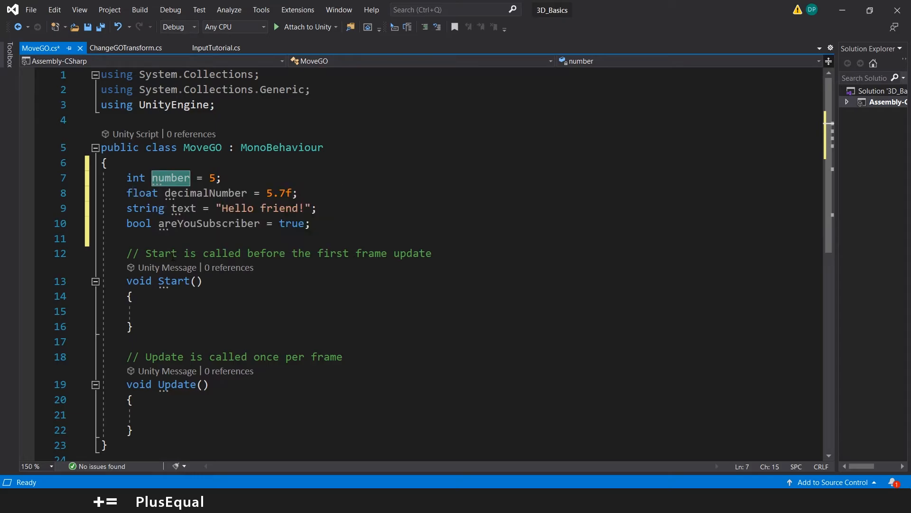
mouse_move(178, 182)
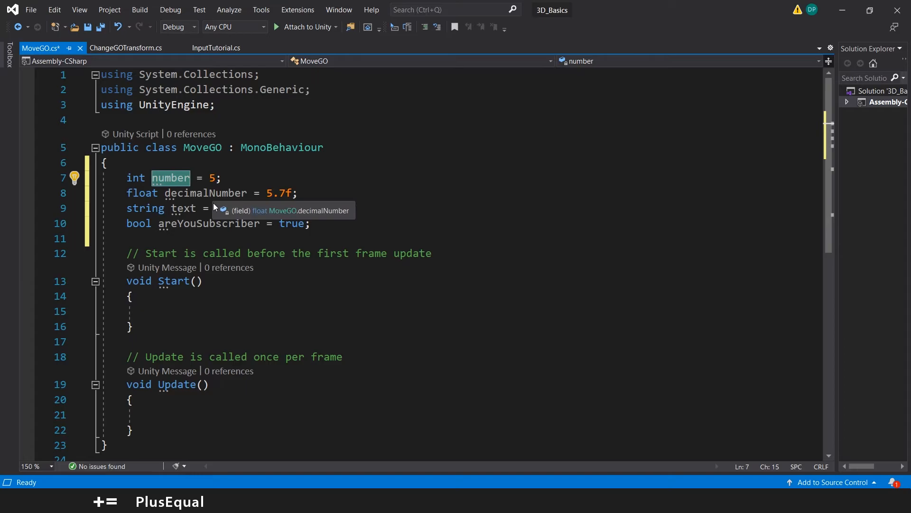
type("\"Hello friend!\";")
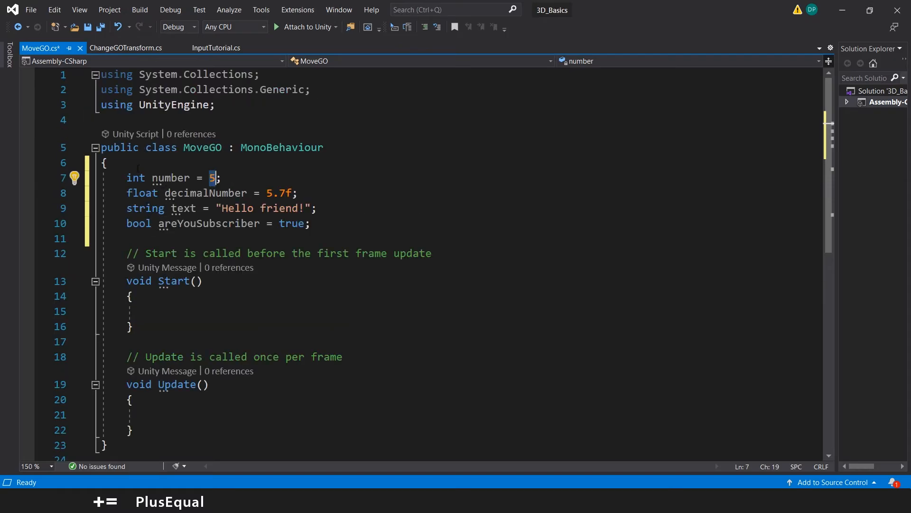
left_click_drag(213, 177, 311, 223)
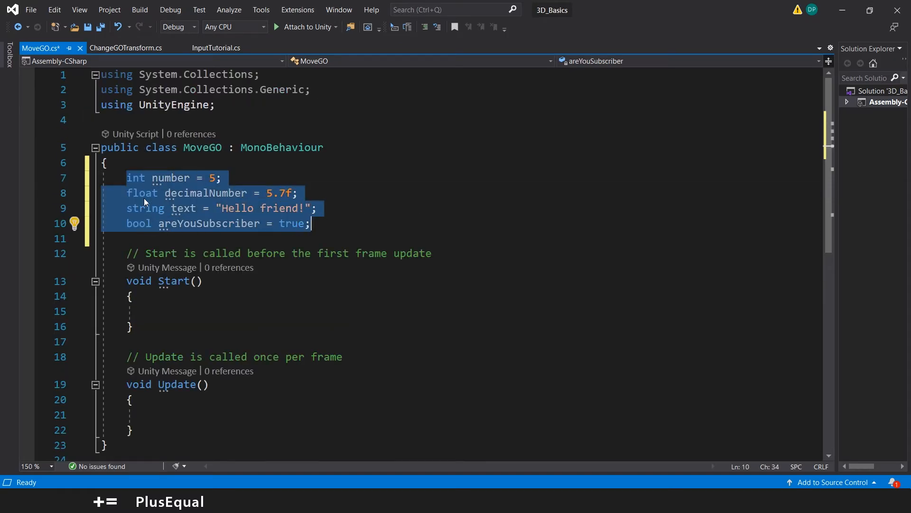
left_click(311, 223)
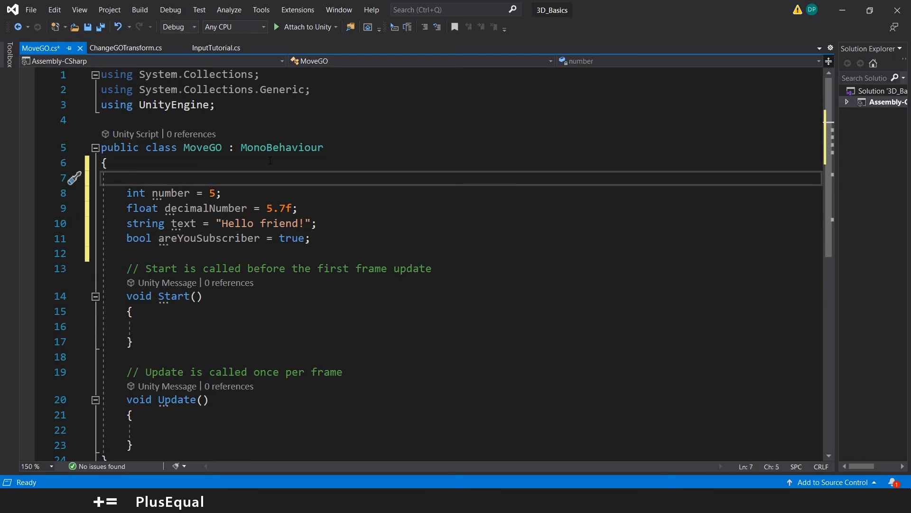
Write the comment '// HOW TO CREATE VARIABLES: [Type of Variable] + [Name for the Variable] + [ = ] + [Value you want] + [ ;'
type("// HOW TO CREATE VARI")
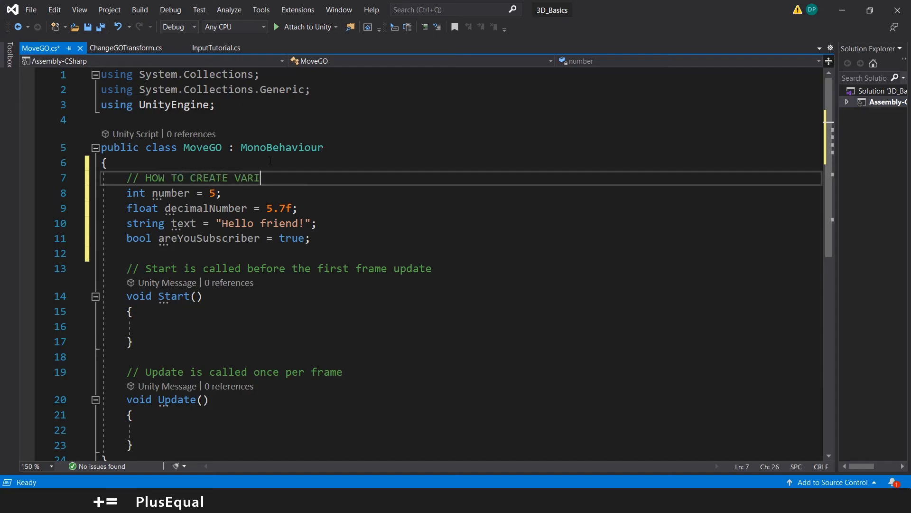
type("ABLES: Type")
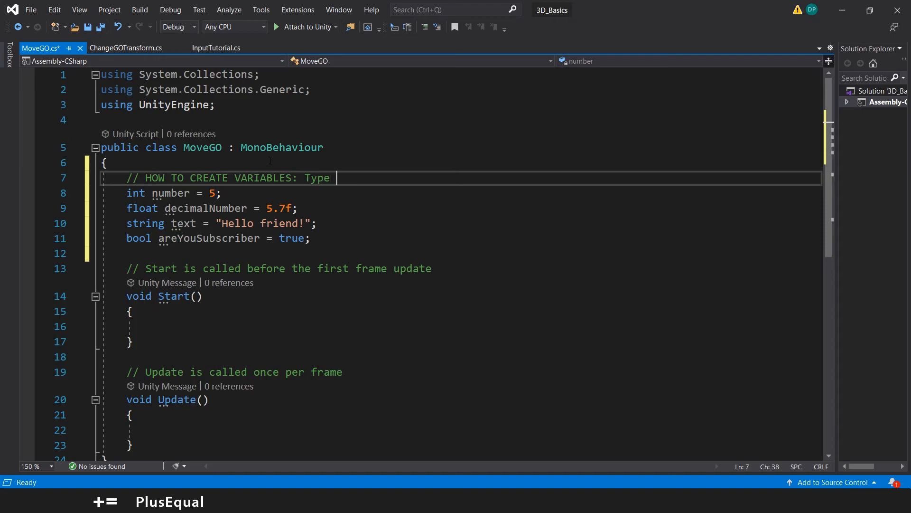
type("of Variable")
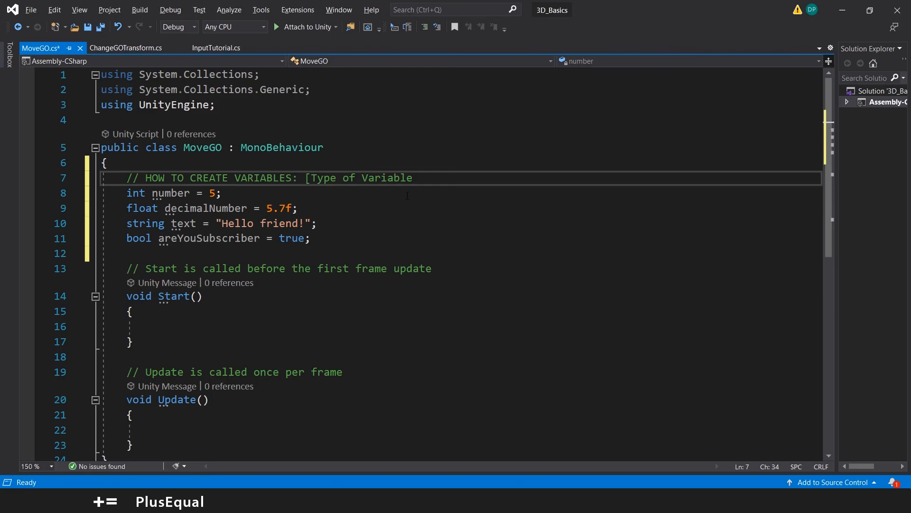
type("]")
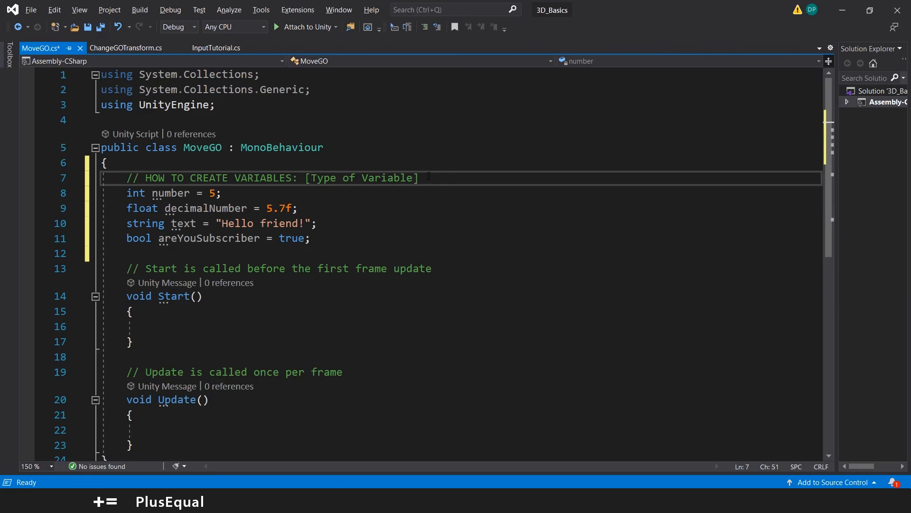
type("+ [")
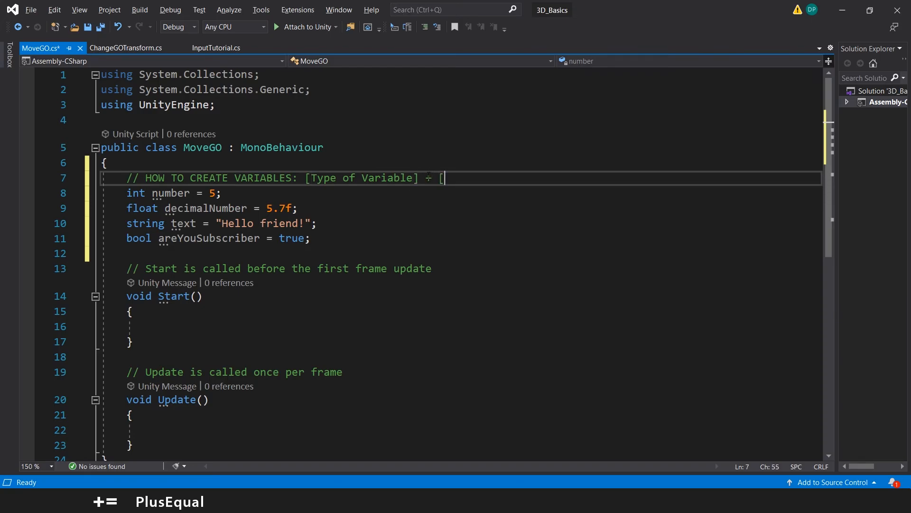
type("Name")
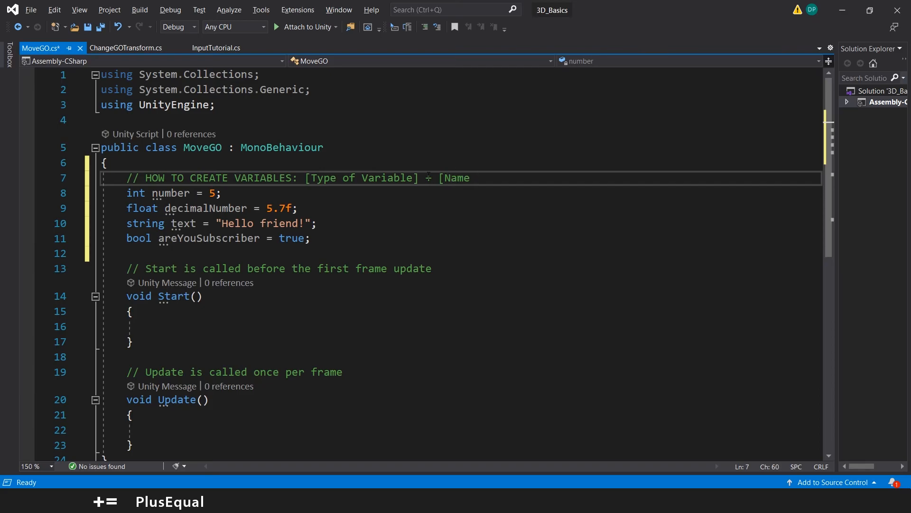
type("for the Variable] +")
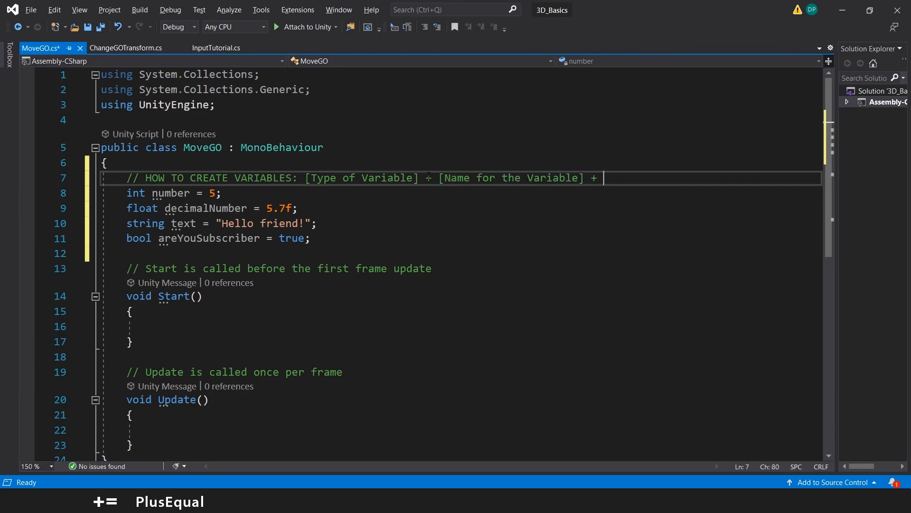
type("[ =")
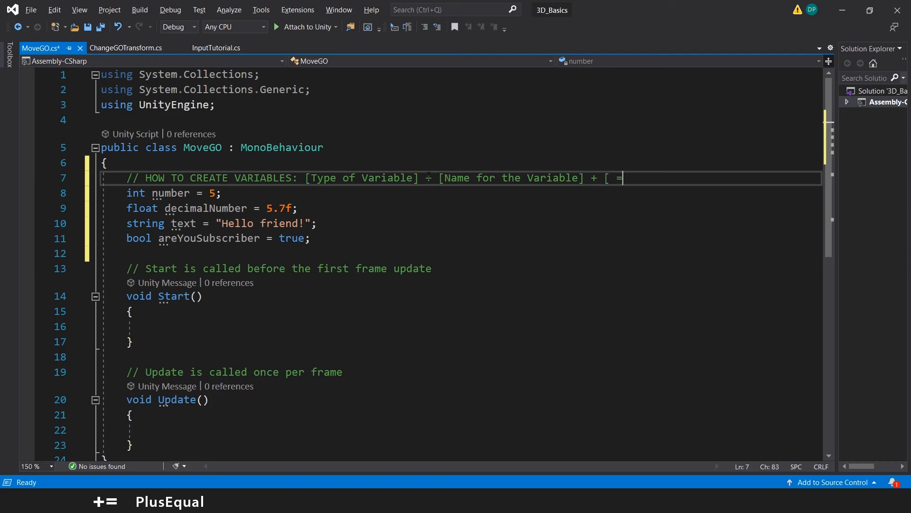
type("] + [")
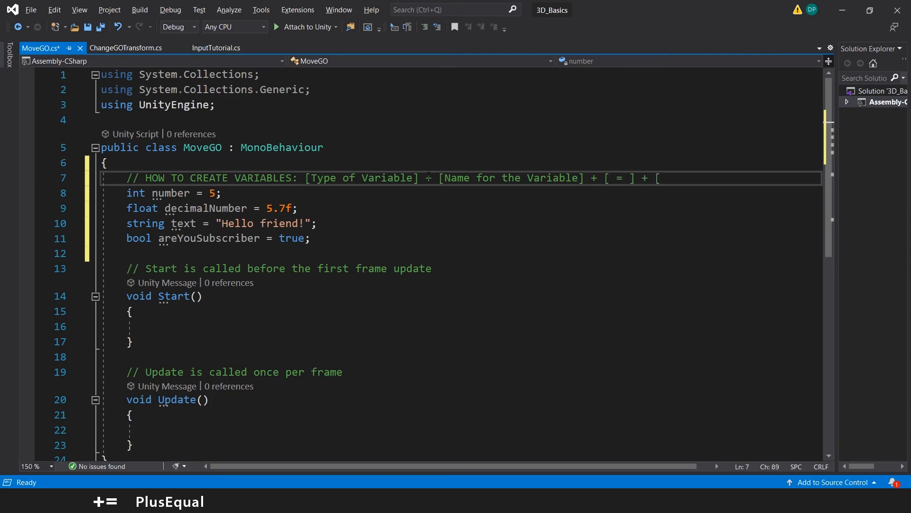
type("Value you want] +")
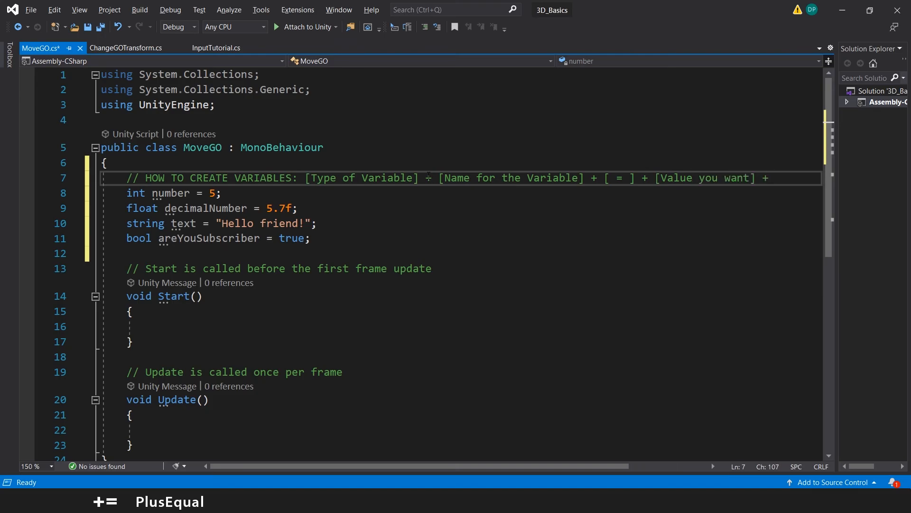
type("[ ;")
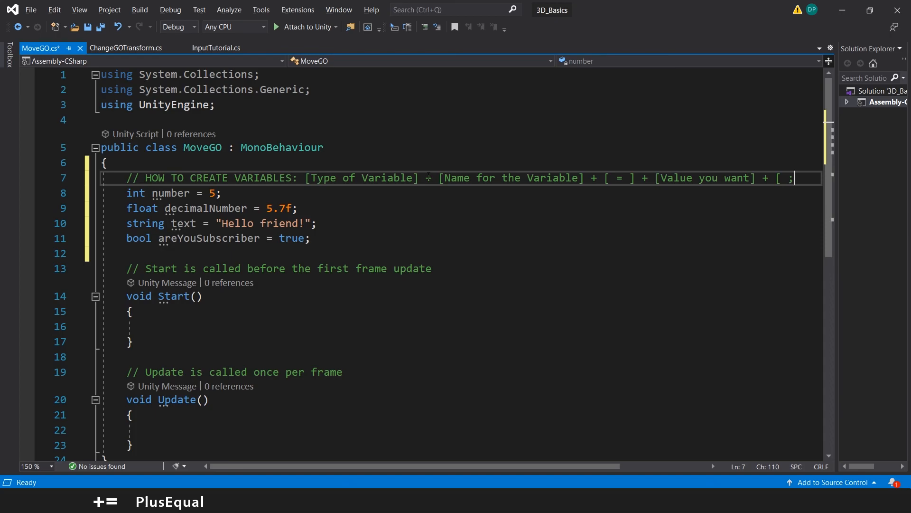